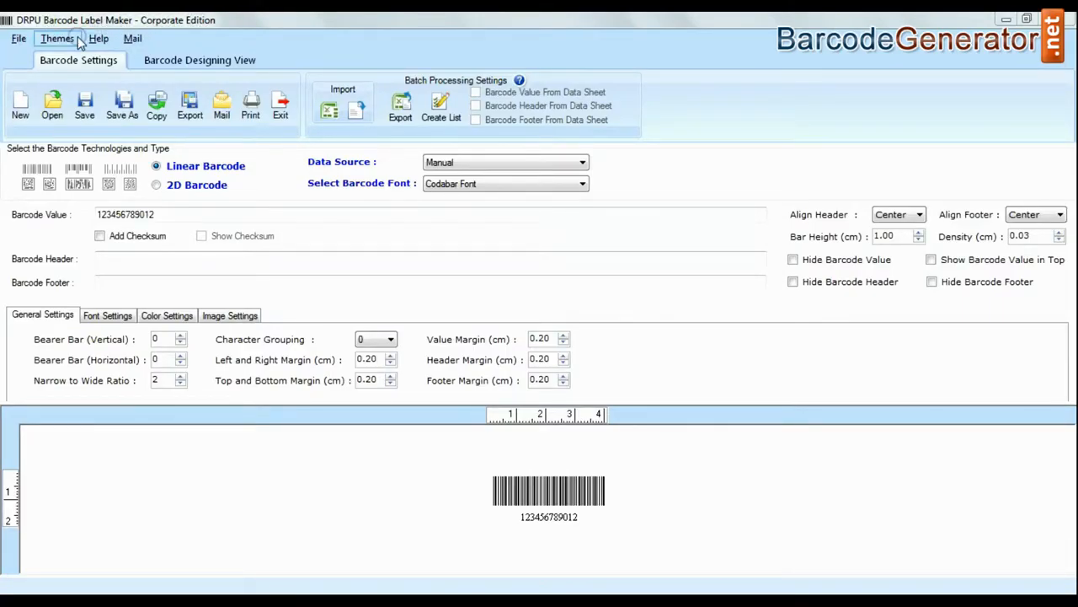
# - Return to Barcode Settings and start entering the barcode value 80125178+
pyautogui.click(199, 60)
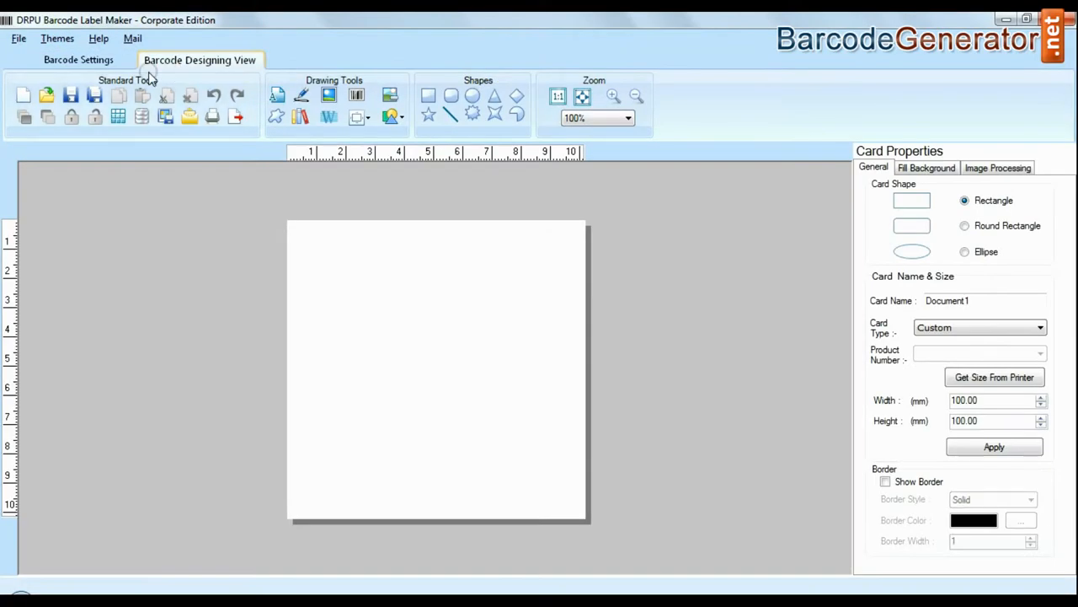
pyautogui.click(78, 60)
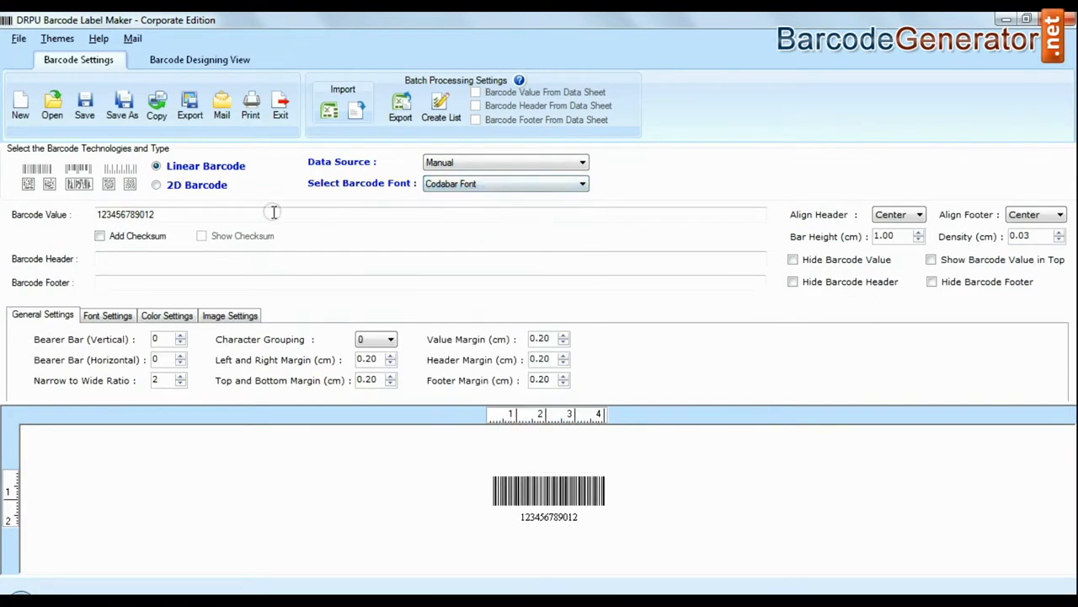
pyautogui.write('80125178+')
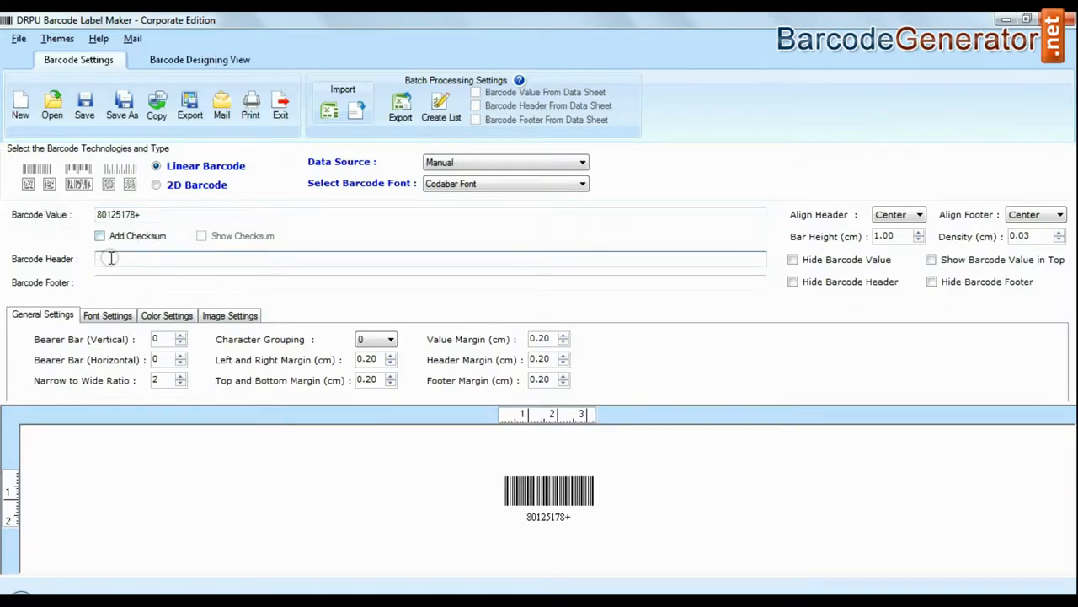
# - Set header 'Codabar Barcode Font' and footer 'Designed using DRPU Software'
pyautogui.write('Codabar Barcode Fo')
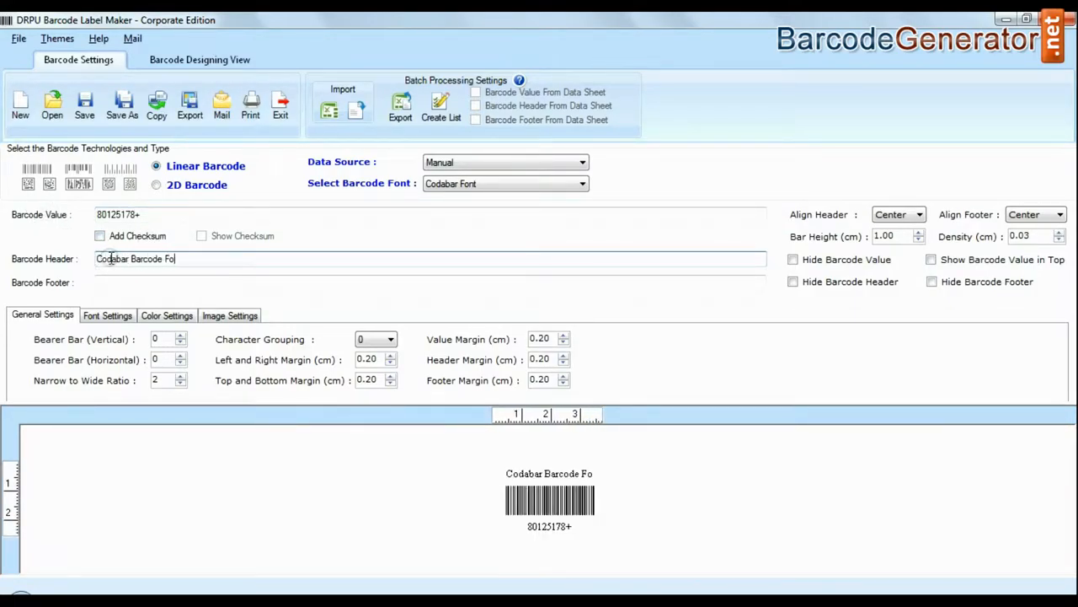
pyautogui.write('Designed using DRPU')
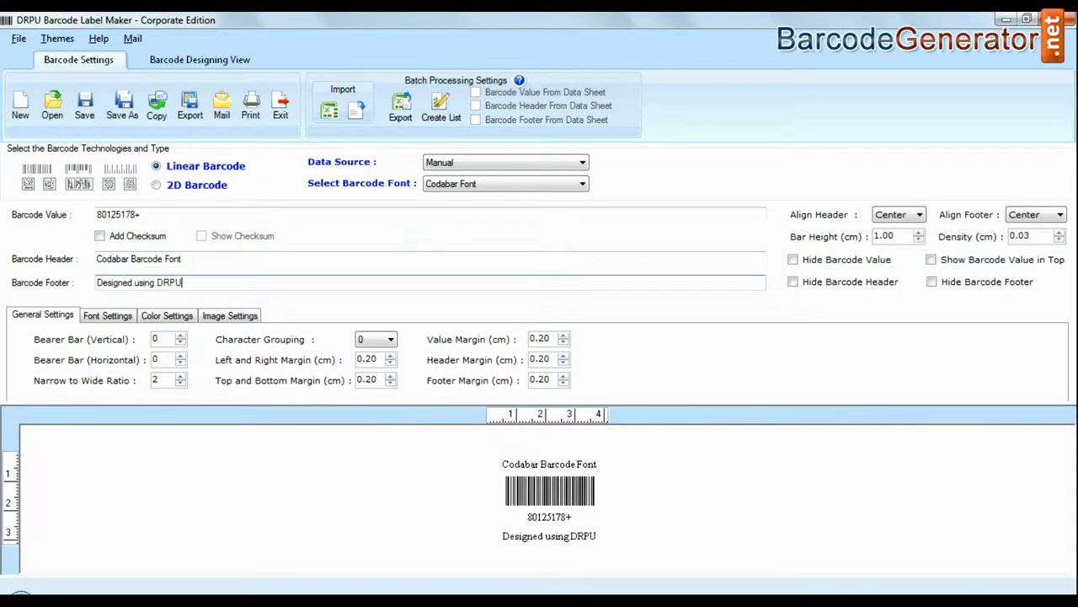
pyautogui.write('Software')
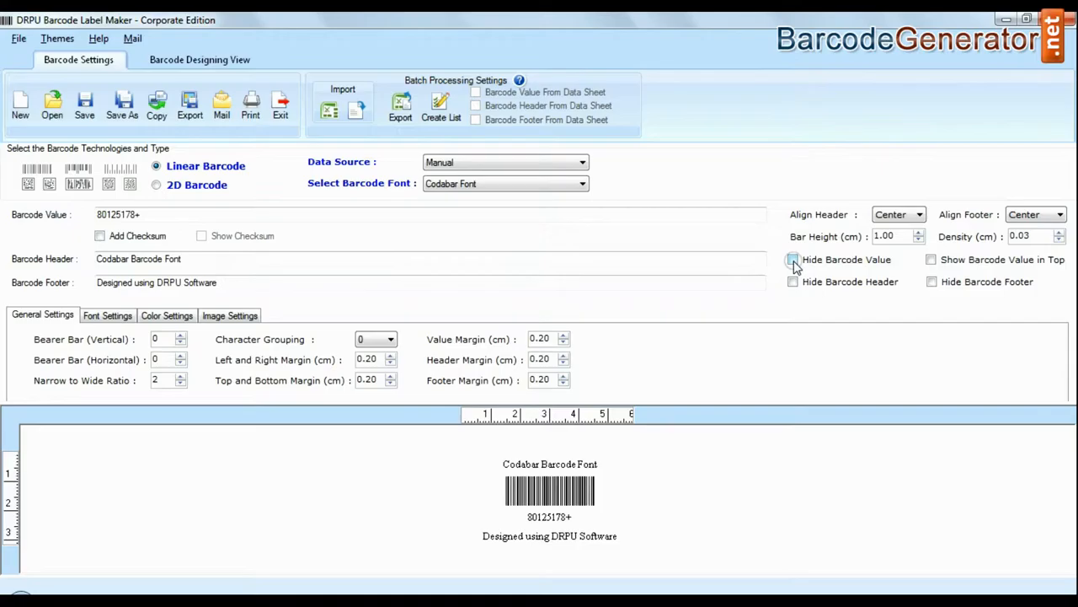
# - Set bar height 1.20, density 0.06, a bold header font and orientation 0 degrees
pyautogui.click(1063, 214)
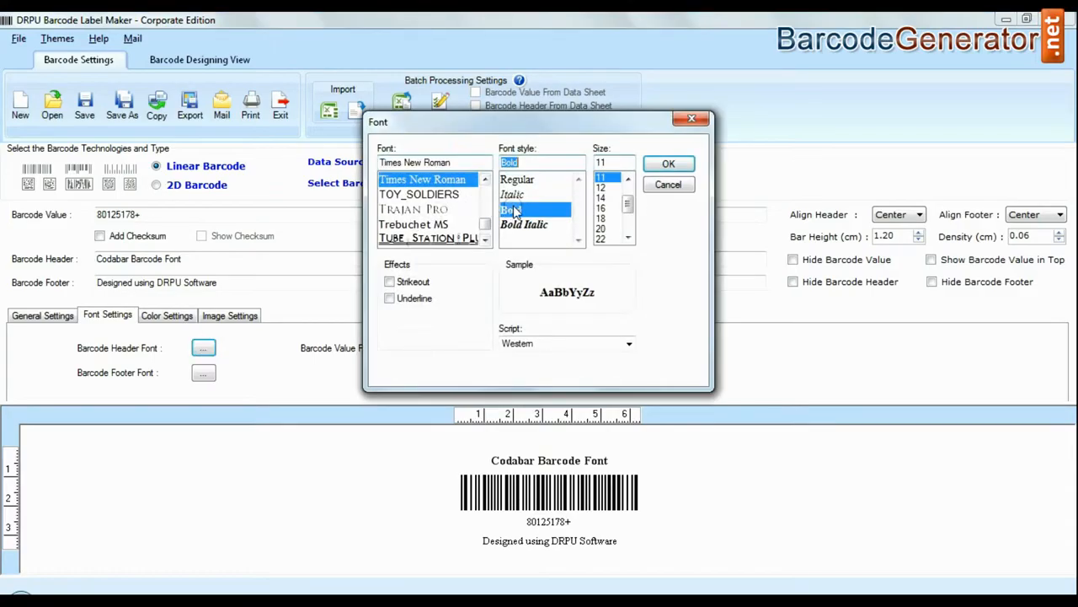
pyautogui.click(667, 164)
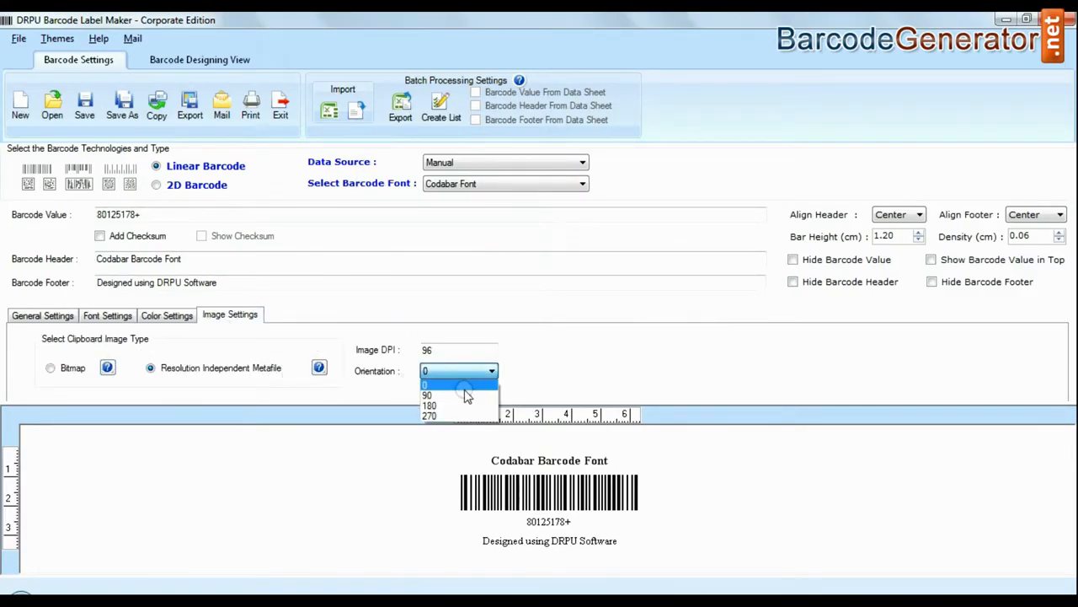
pyautogui.click(455, 384)
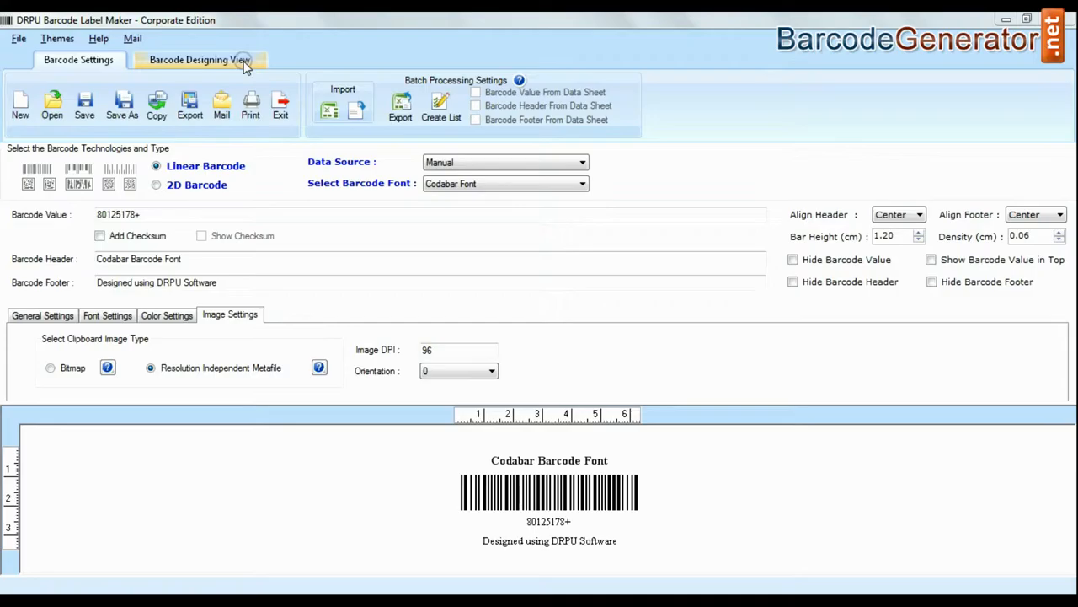
# - Apply a 72 × 50 mm round-rectangle card in the design view and place a barcode on it
pyautogui.click(199, 59)
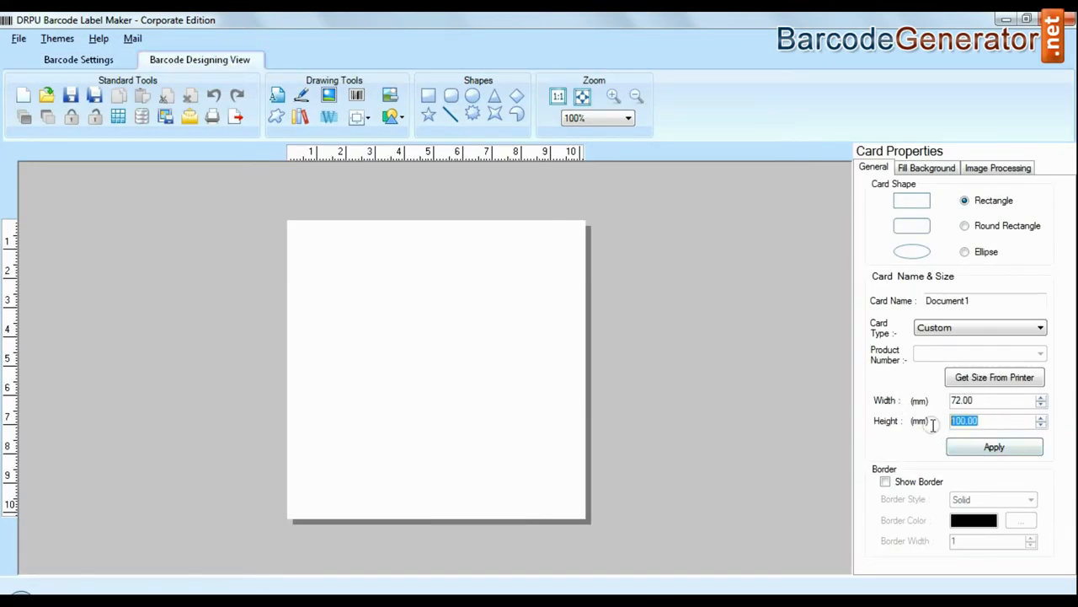
pyautogui.click(964, 226)
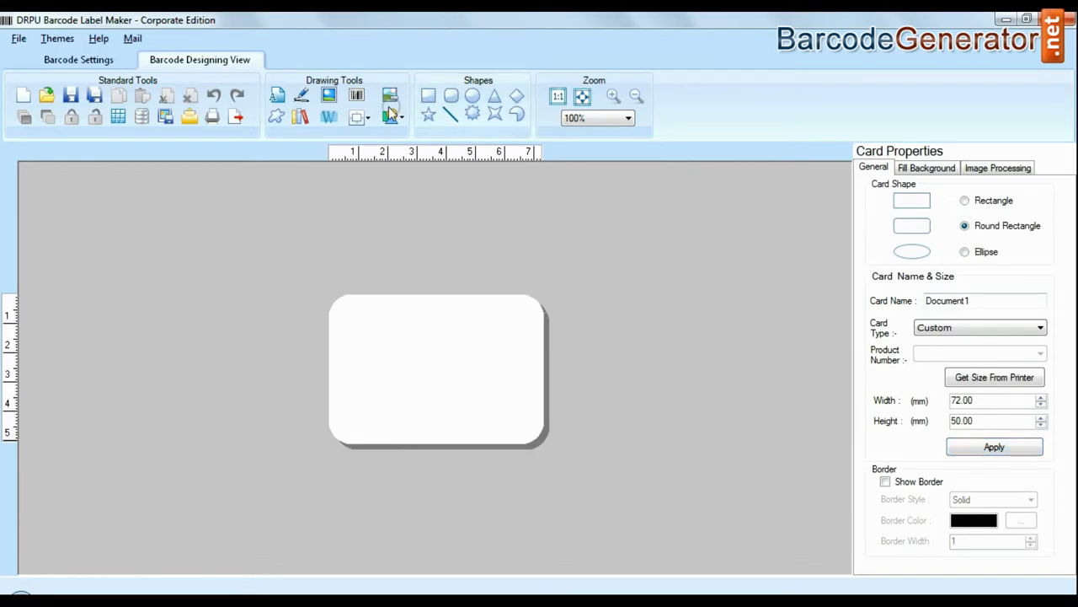
pyautogui.click(391, 115)
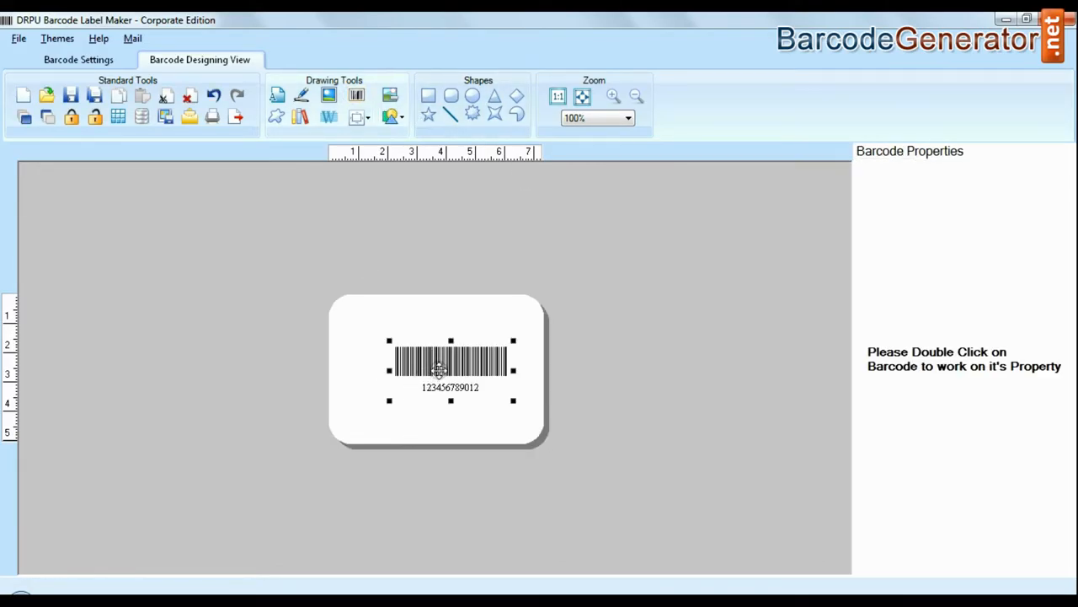
# - In Barcode Properties enter value 80125178+, header Codabar Barcode Font, footer Designed using DRPU Software
pyautogui.doubleClick(450, 357)
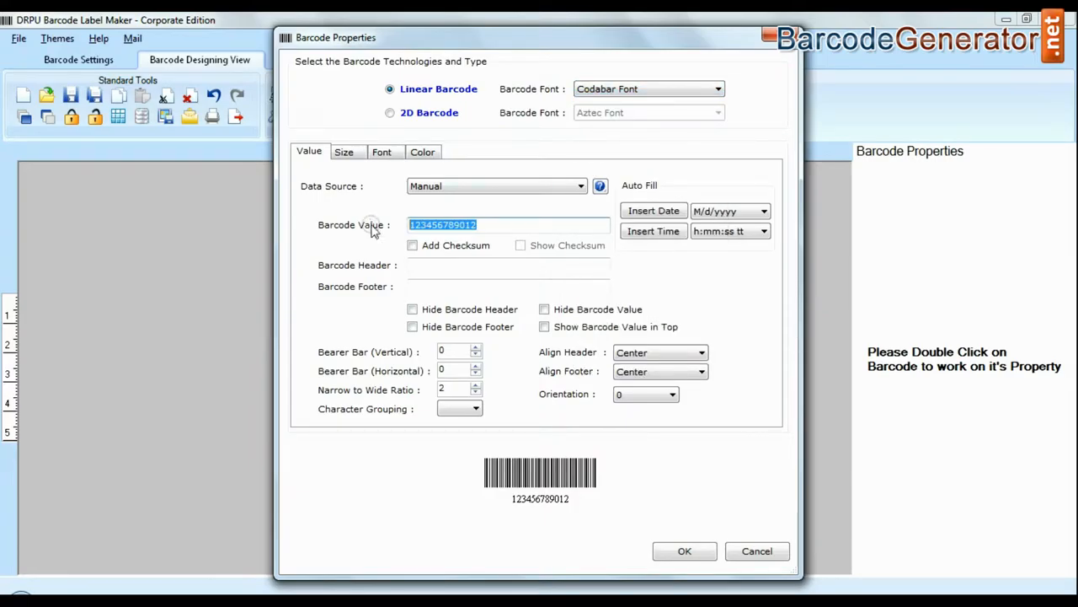
pyautogui.write('80125178+')
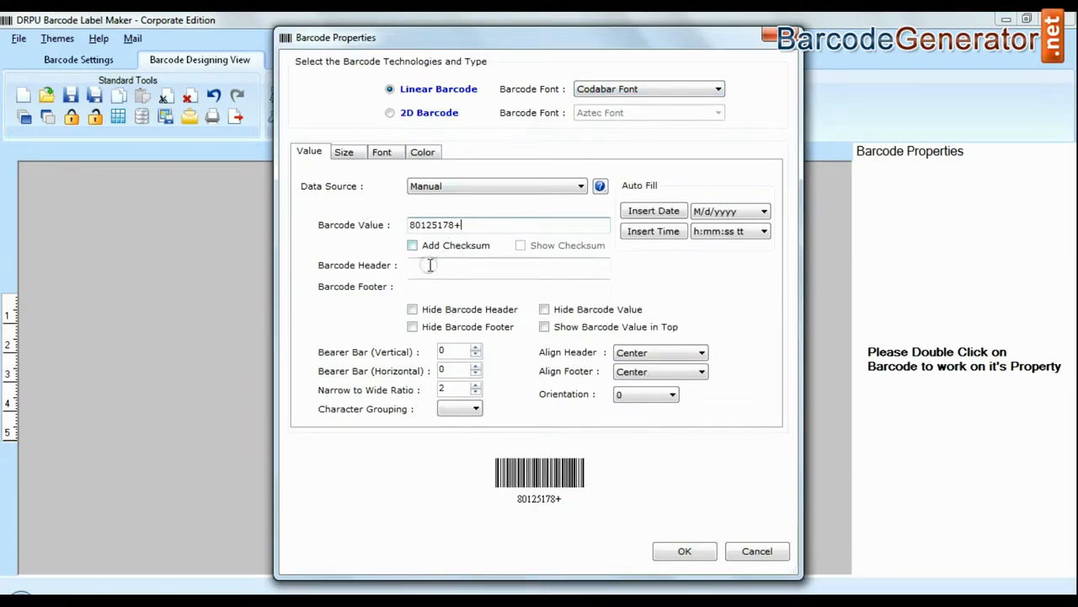
pyautogui.write('Codabar Bard')
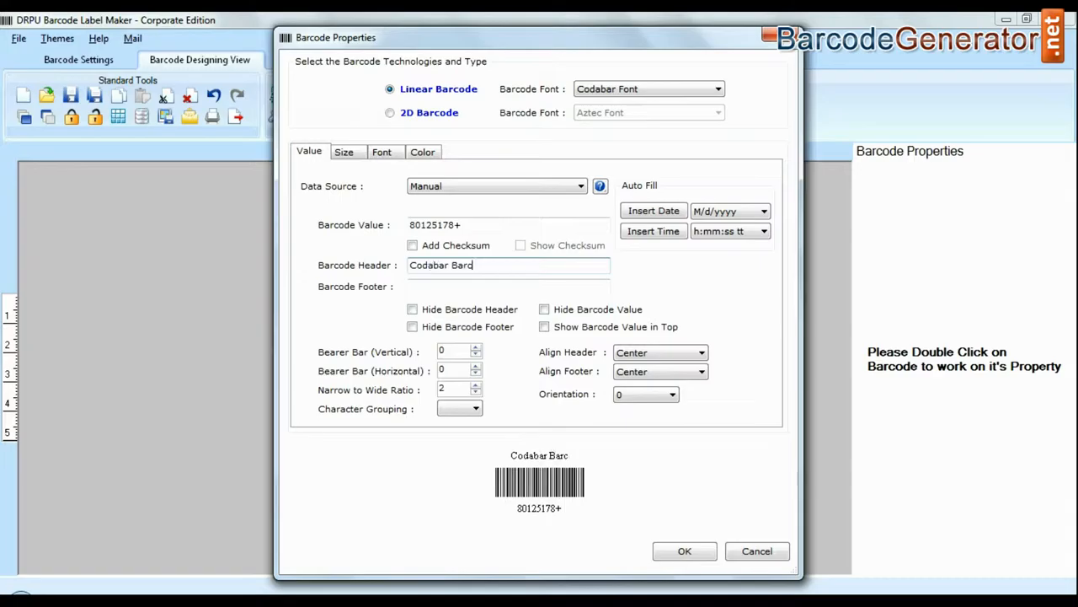
pyautogui.write('Designed using')
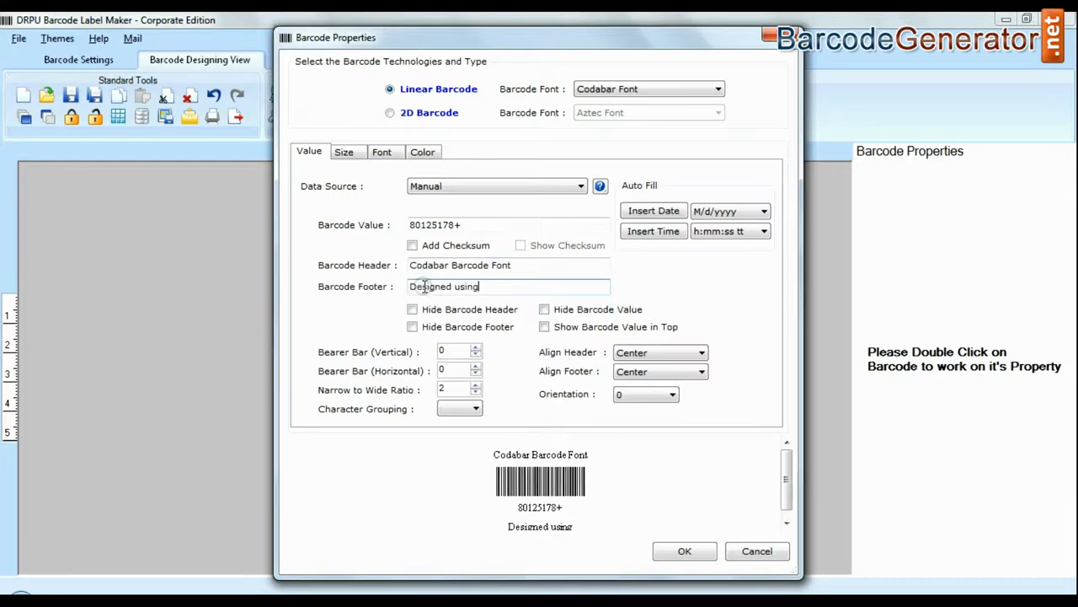
pyautogui.write('DRPU Software')
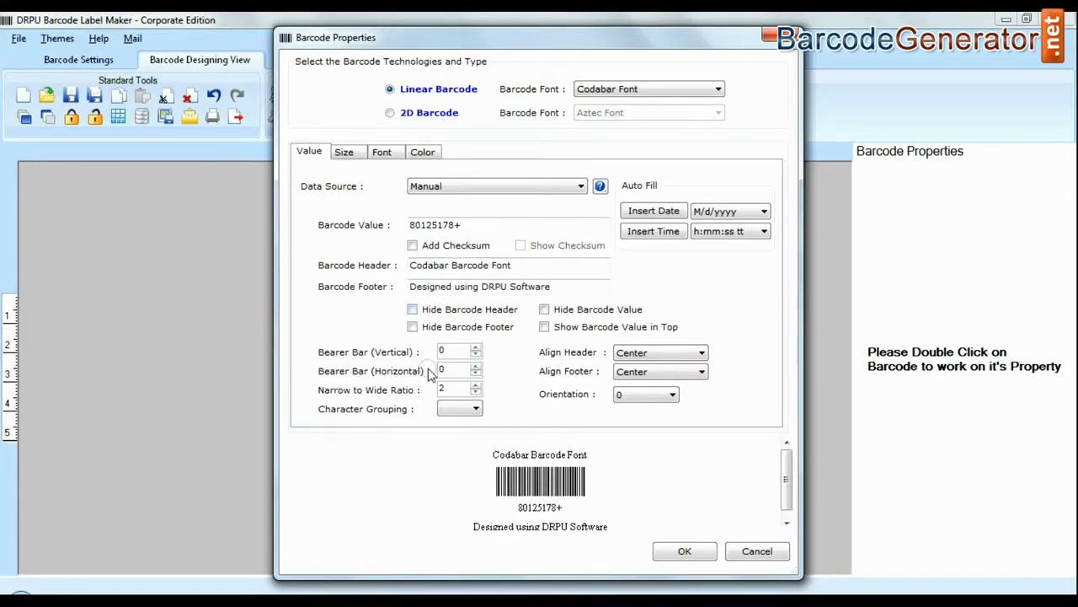
# - Keep orientation 0, review Size and Color, and confirm the barcode properties
pyautogui.click(674, 394)
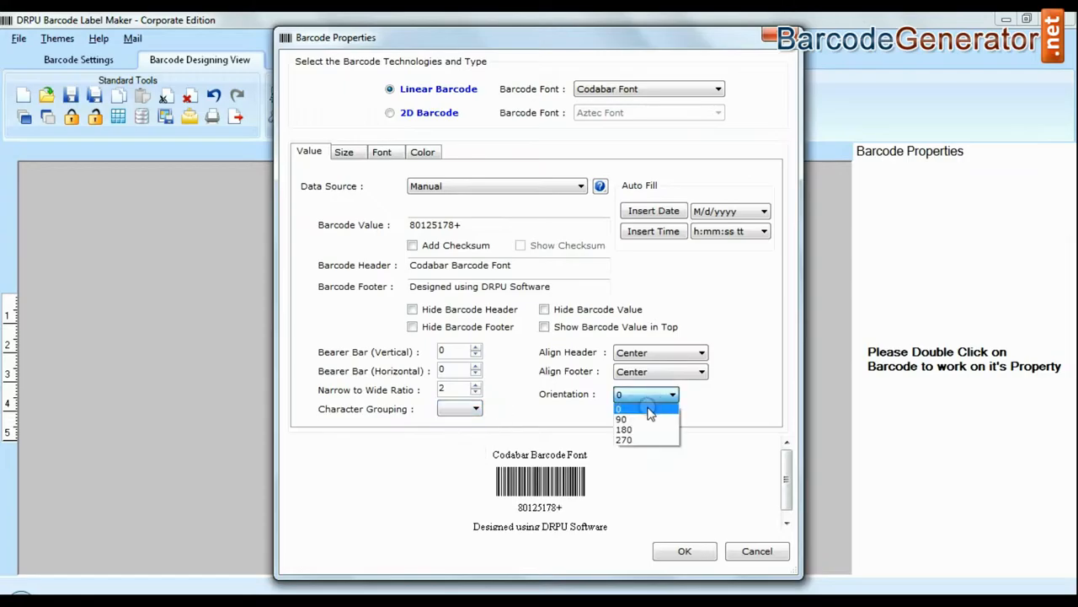
pyautogui.click(343, 152)
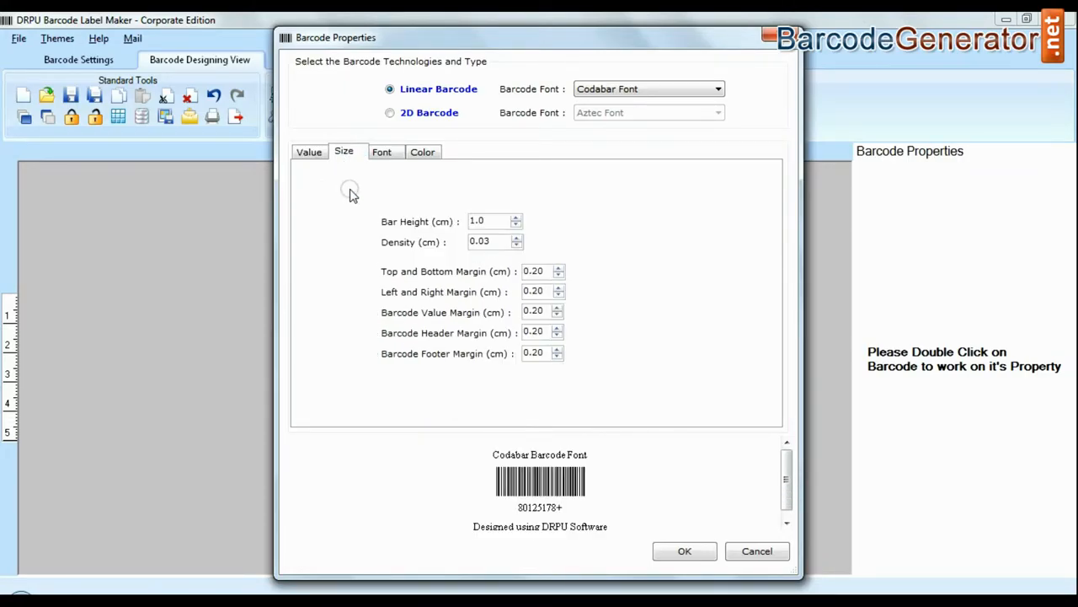
pyautogui.click(517, 239)
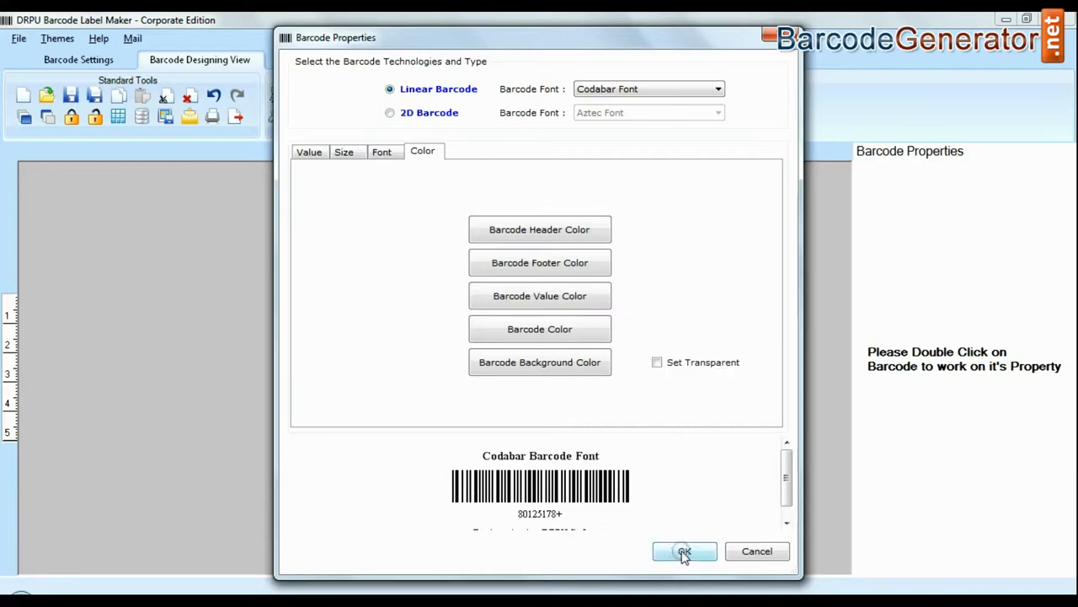
pyautogui.click(684, 549)
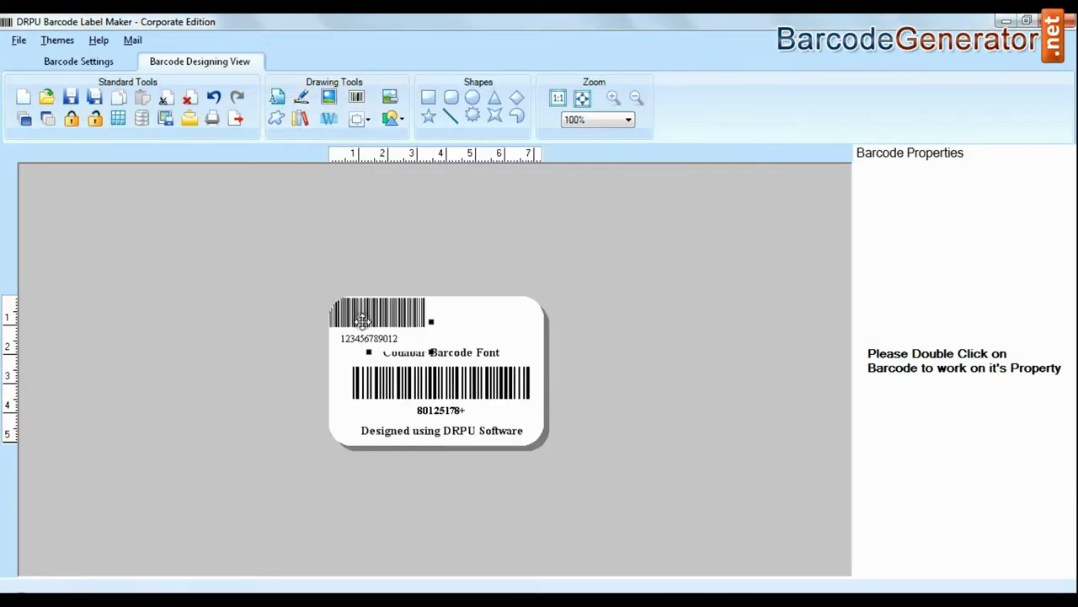
# - Add a 'Sample of:' caption text to the card and close the Select Picture dialog
pyautogui.doubleClick(379, 314)
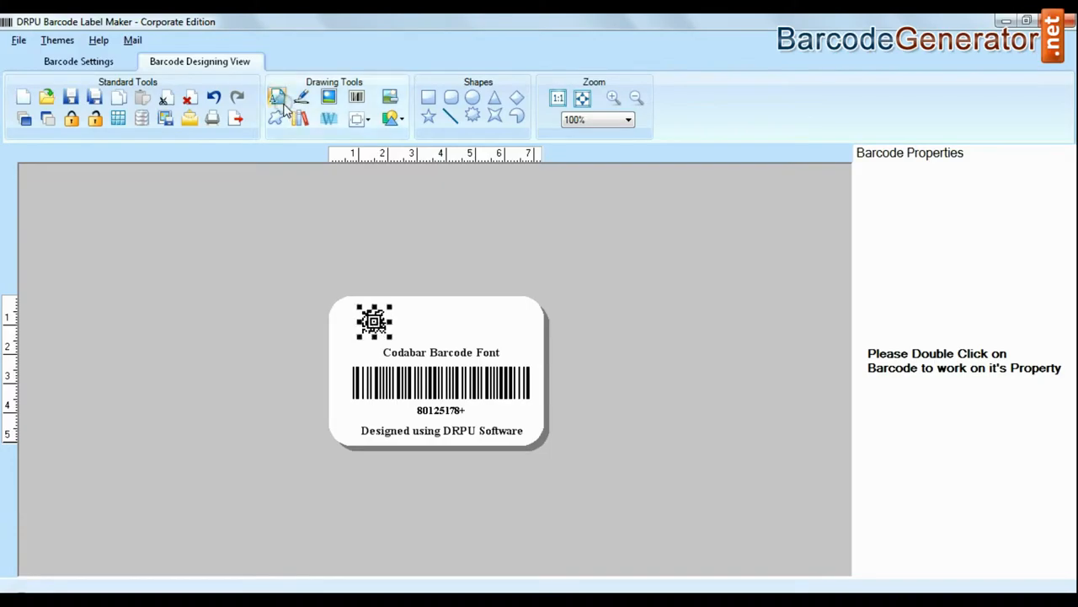
pyautogui.write('Sample of:')
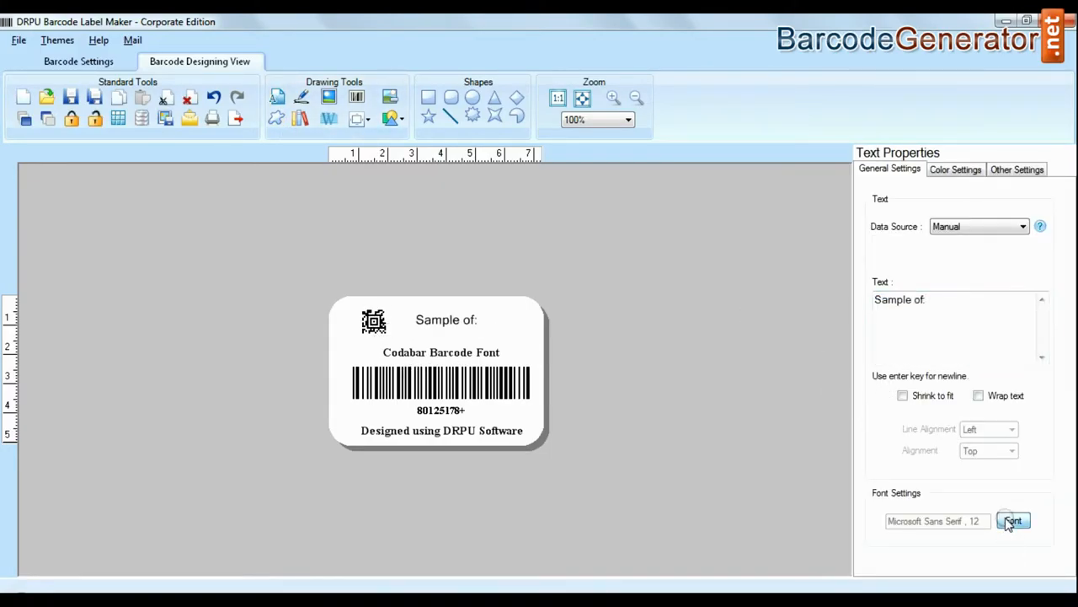
pyautogui.click(1015, 520)
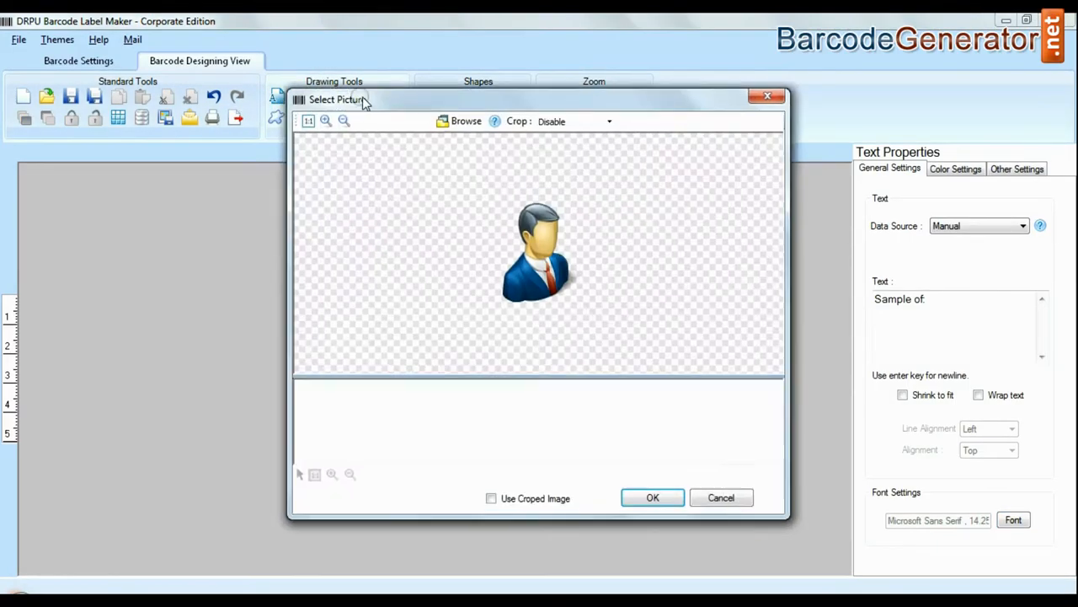
pyautogui.click(721, 497)
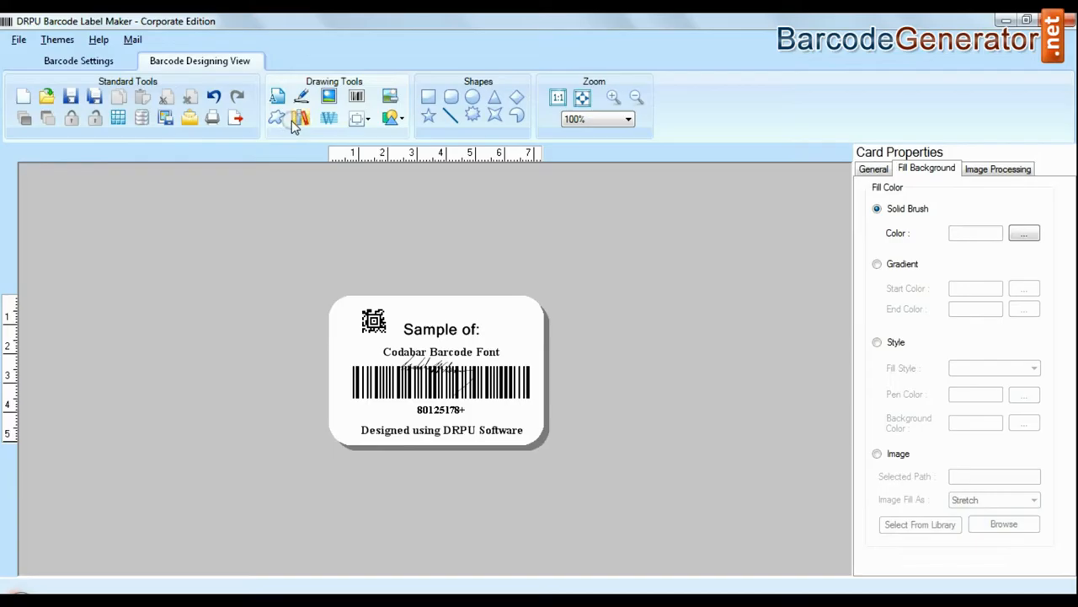
# - Browse Custom Shapes under the Medical category, dismiss Watermark Properties, and start the batch series manager
pyautogui.click(300, 118)
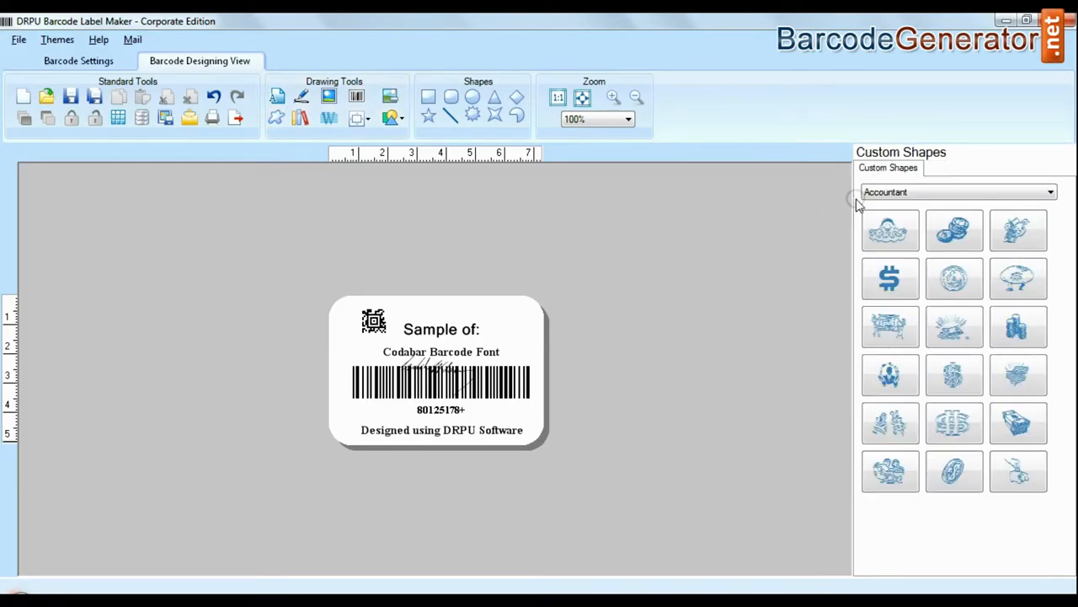
pyautogui.click(957, 192)
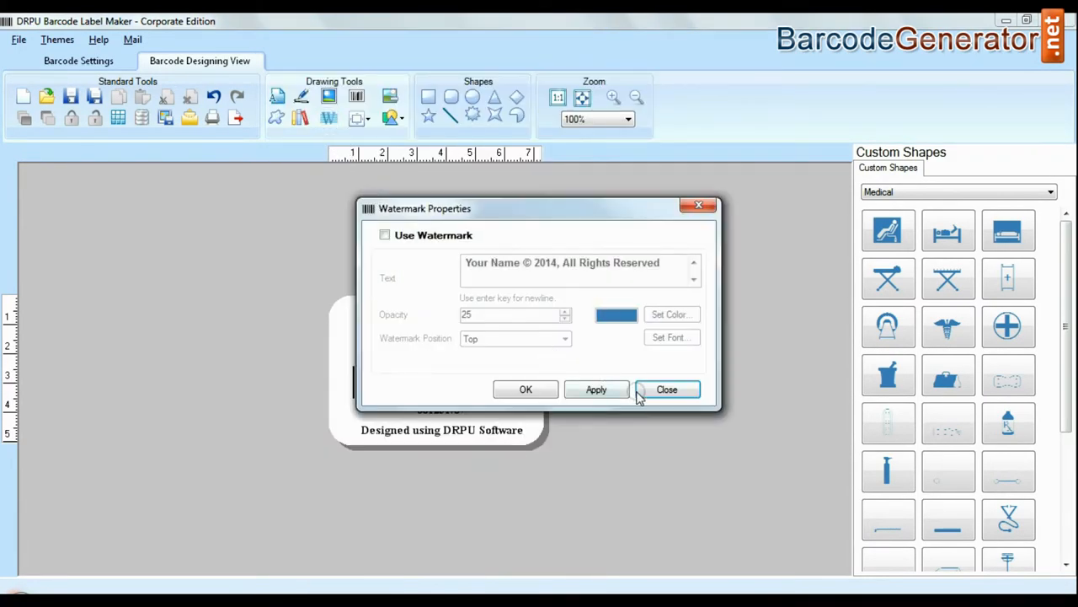
pyautogui.click(667, 388)
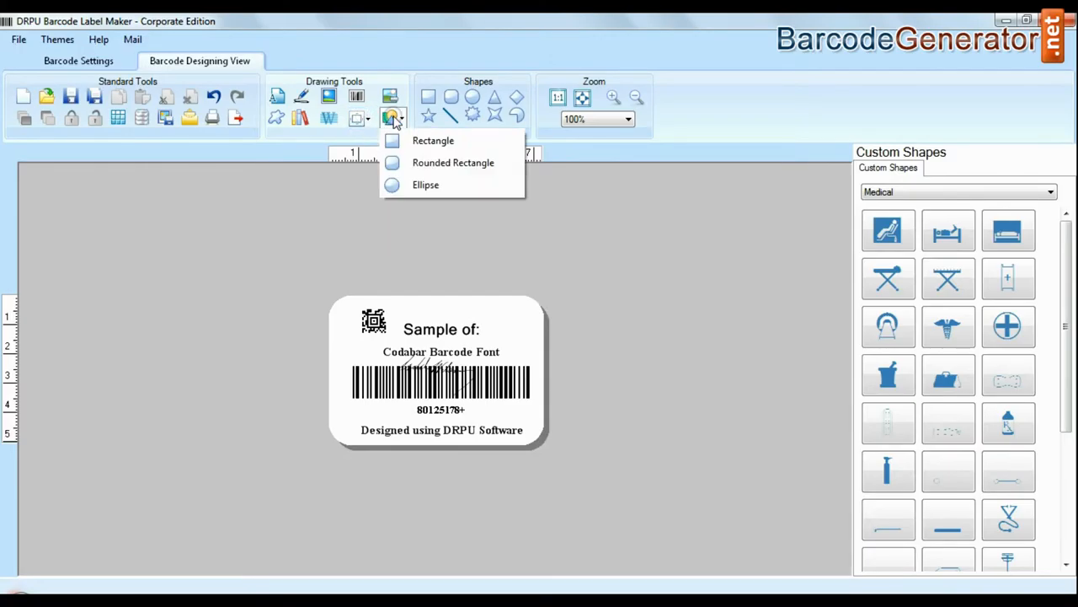
pyautogui.click(433, 140)
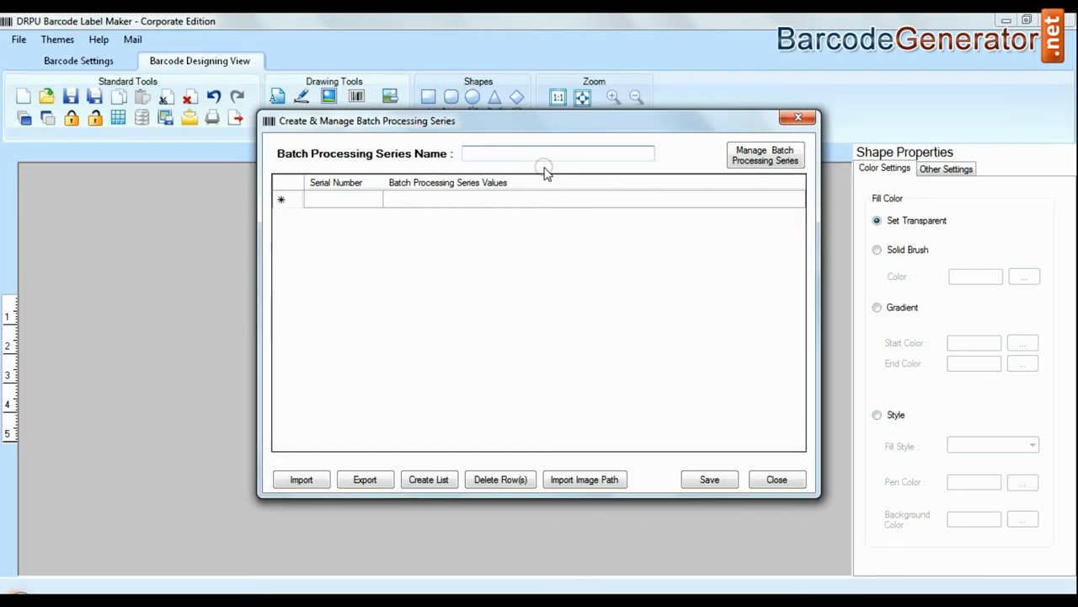
# - Create series 'List' as a sequential series with prefix ABC, suffix A, from 1 to 10
pyautogui.write('List')
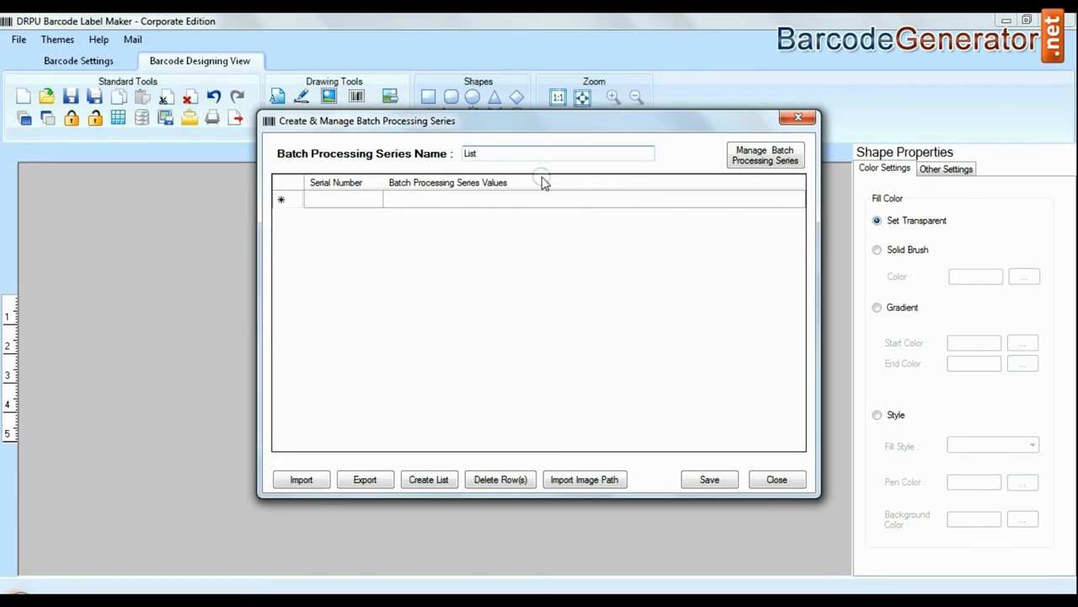
pyautogui.click(428, 478)
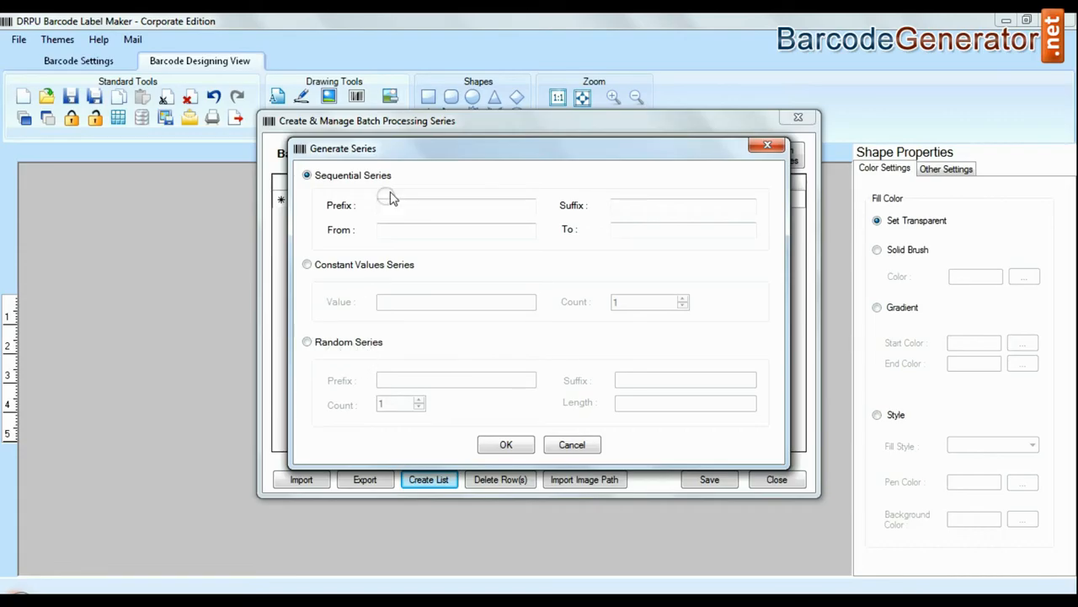
pyautogui.write('ABC')
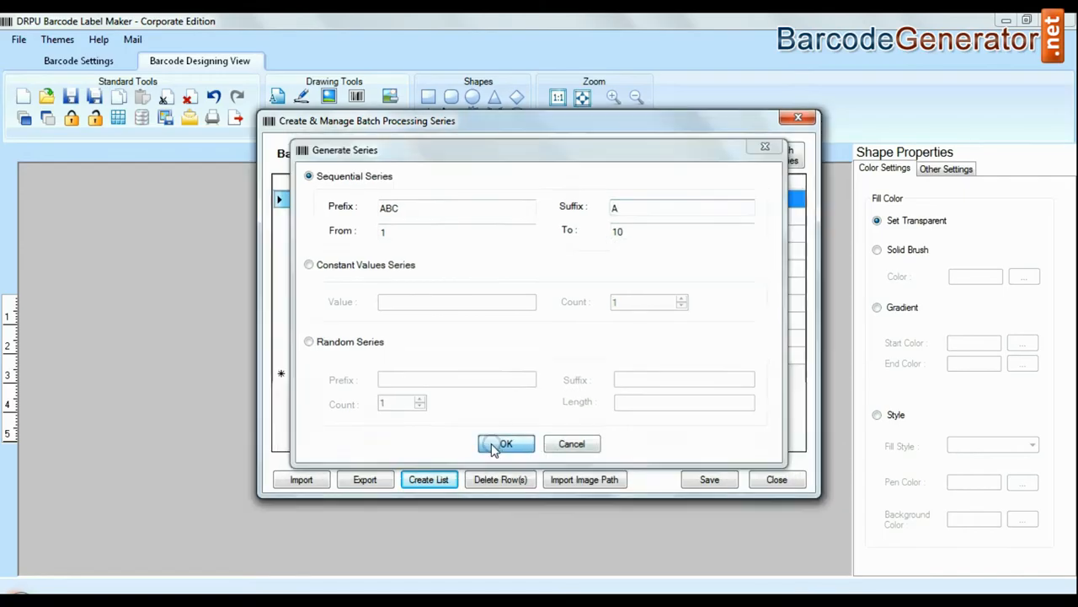
pyautogui.click(506, 445)
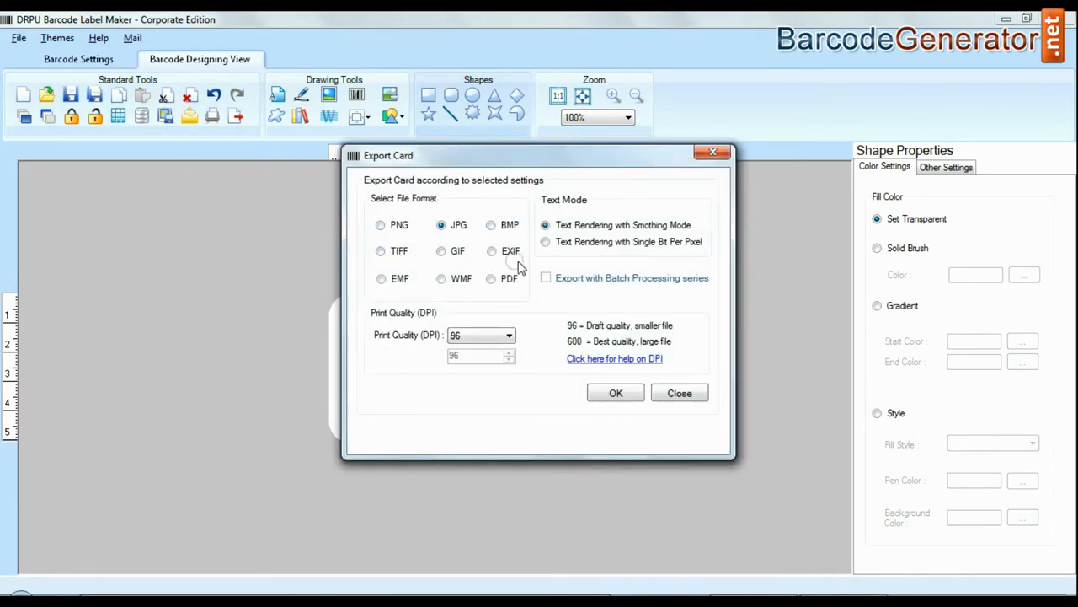
pyautogui.moveTo(463, 303)
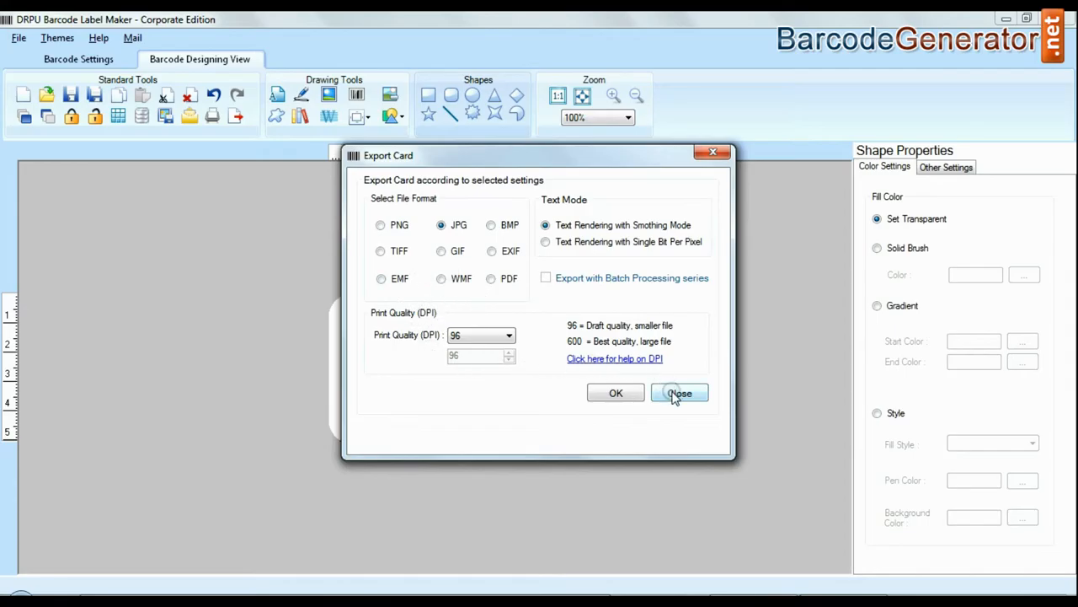
# - Close the Export Card and Send Mail dialogs to return to the design view
pyautogui.click(679, 394)
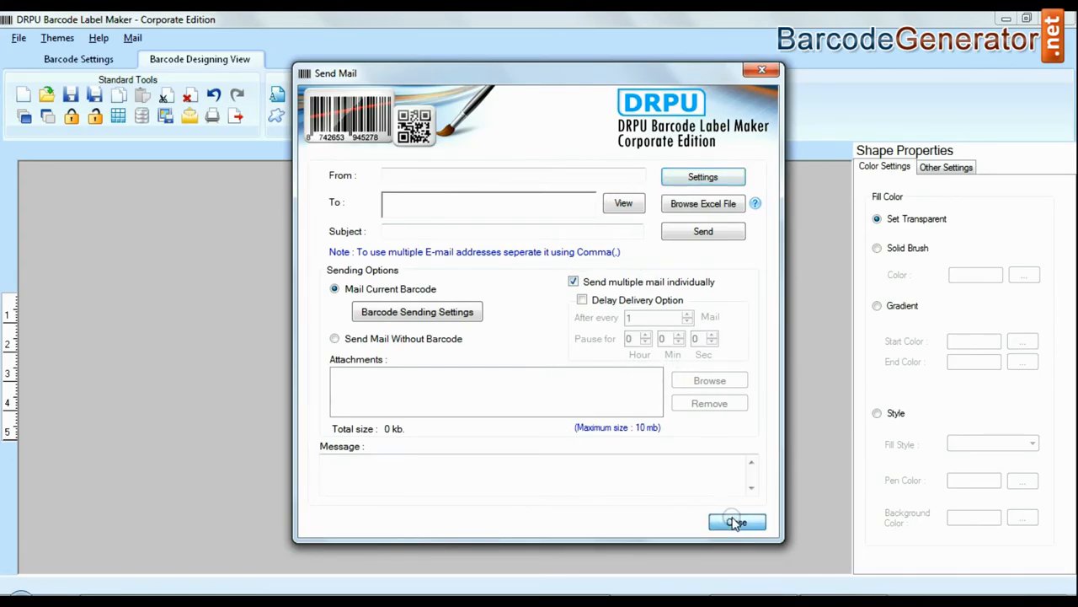
pyautogui.click(736, 523)
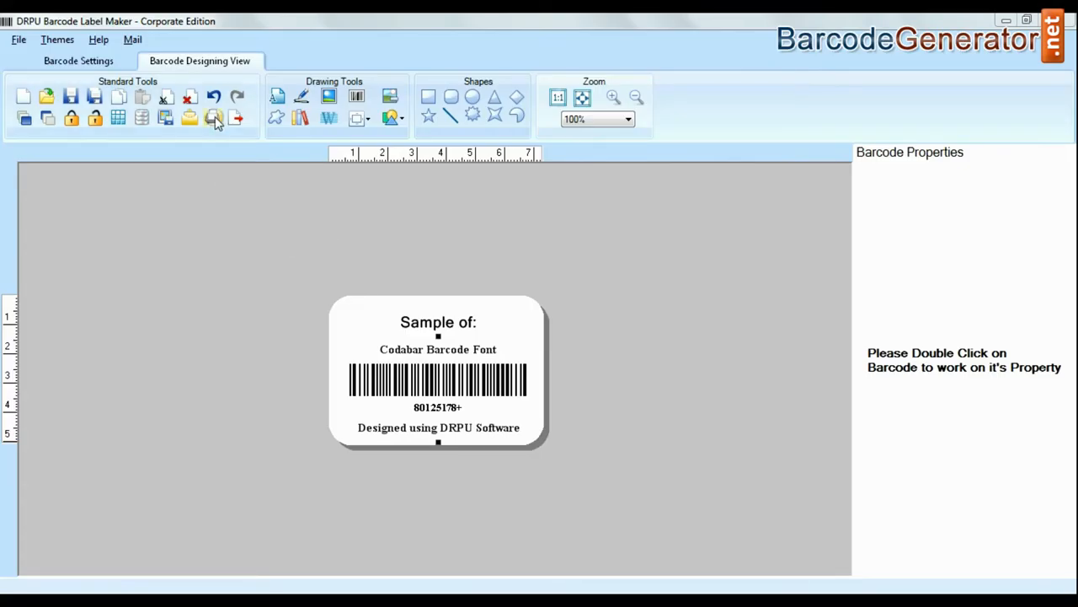
# - In print settings, toggle Manual then return to Pre Define Label Stock mode
pyautogui.click(212, 118)
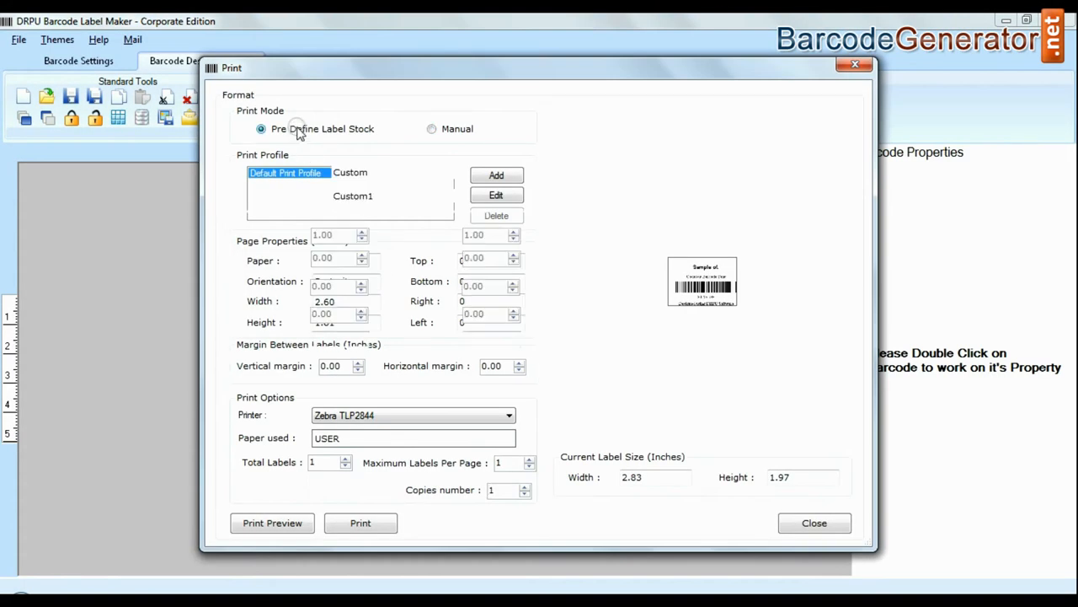
pyautogui.click(431, 128)
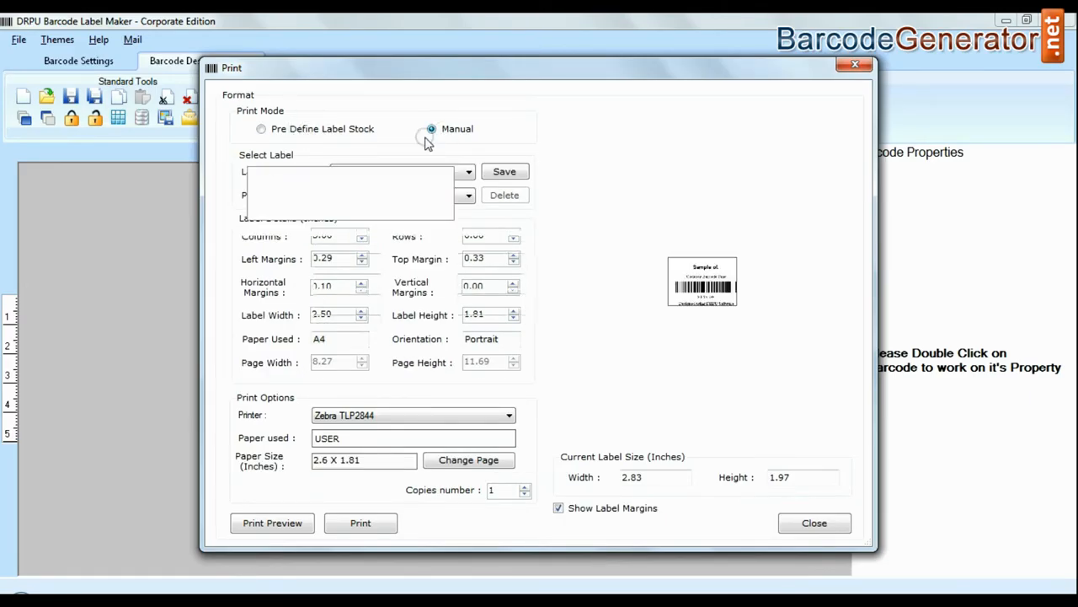
pyautogui.click(262, 129)
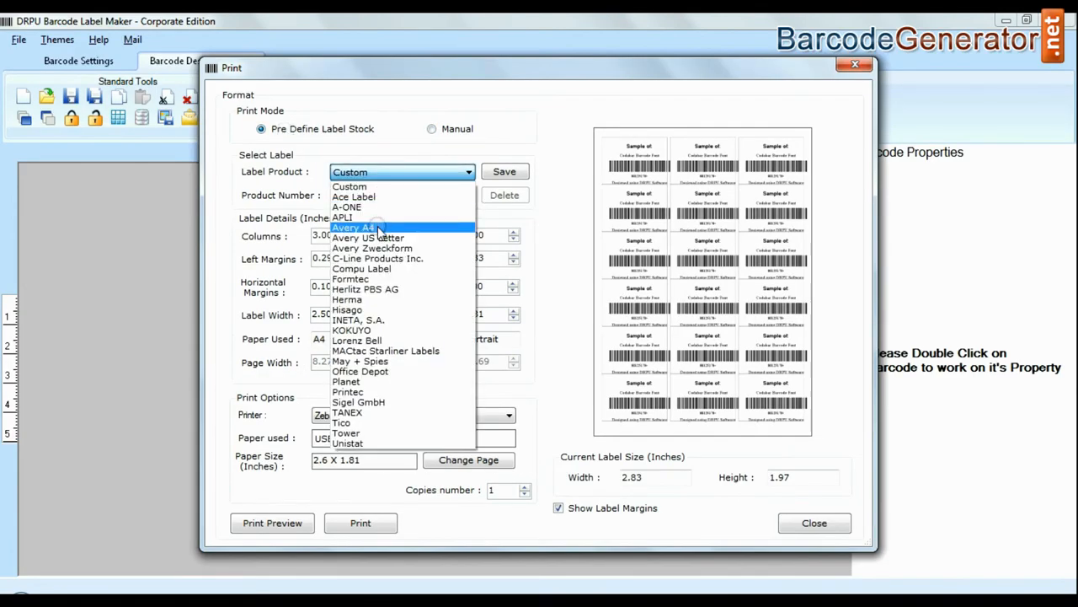
# - Try Avery A4, Formtec and Lorenz Bell label products, then settle on Custom 3 × 6 on Letter
pyautogui.click(354, 227)
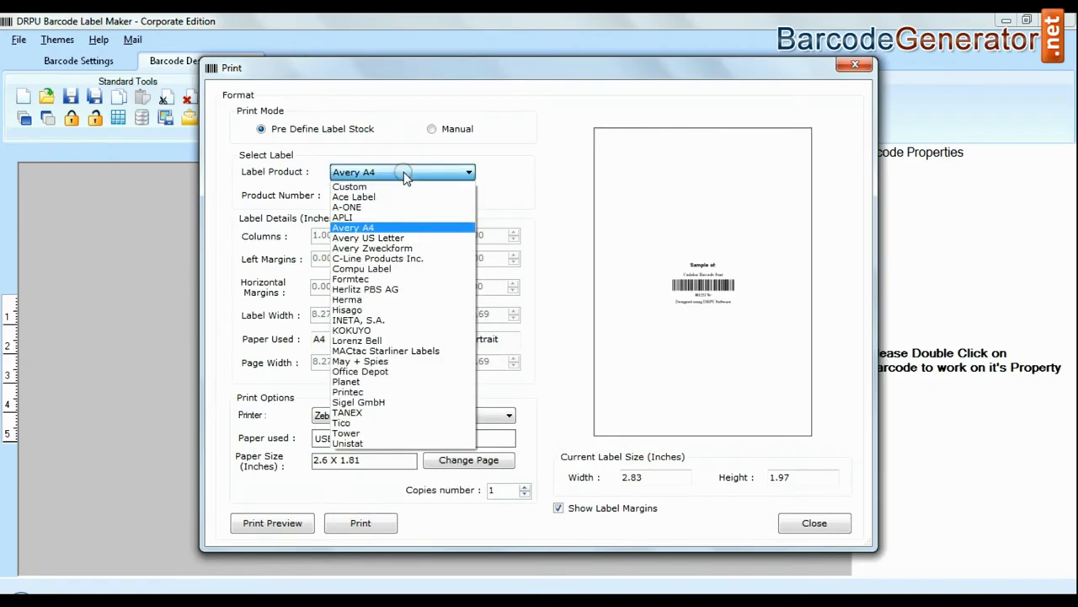
pyautogui.click(351, 279)
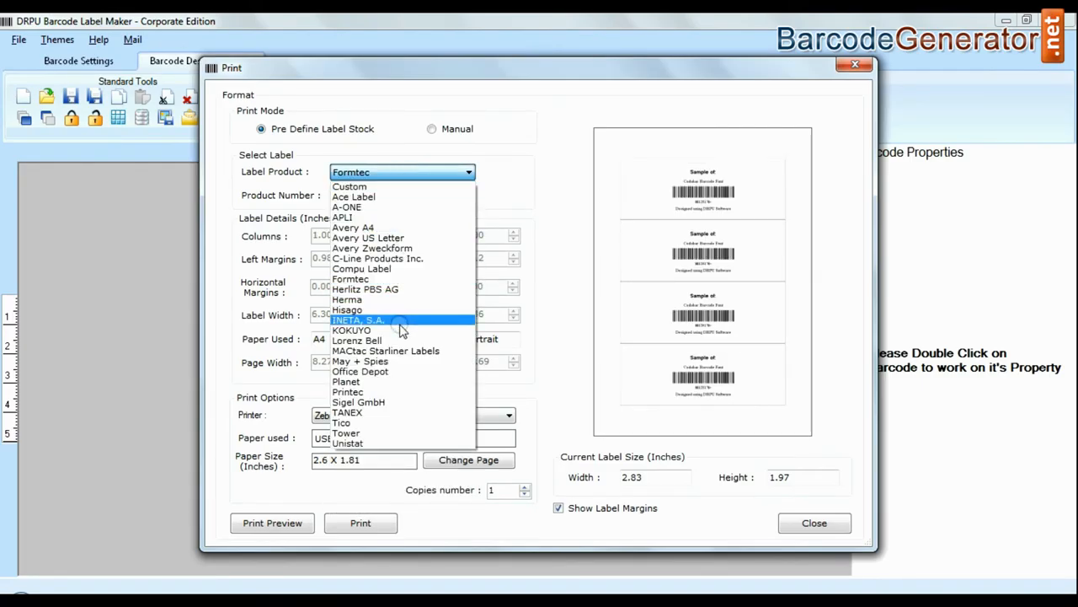
pyautogui.click(357, 340)
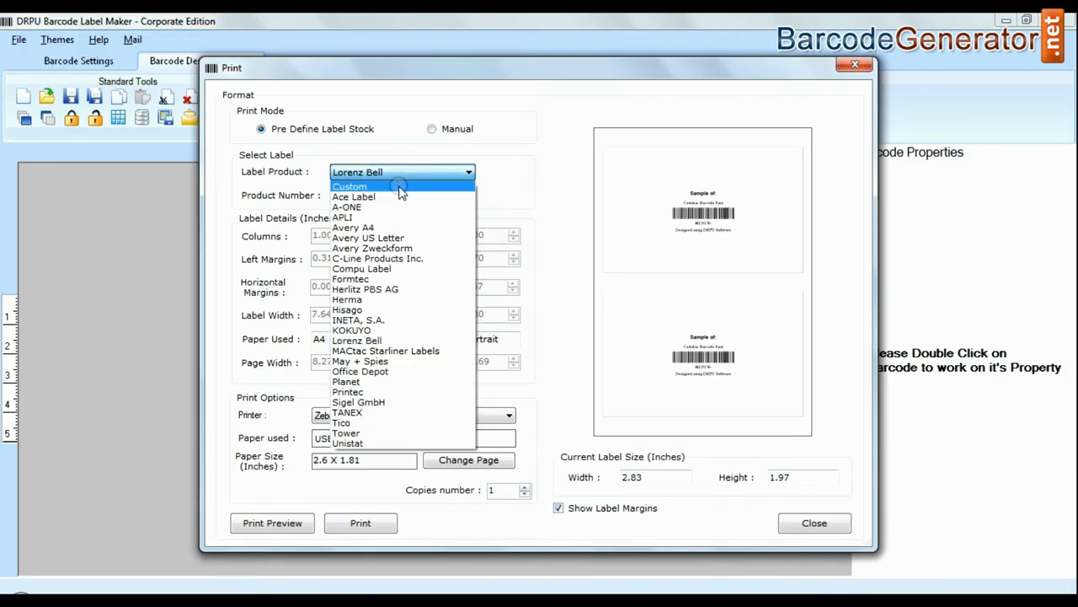
pyautogui.click(351, 186)
pyautogui.write('4')
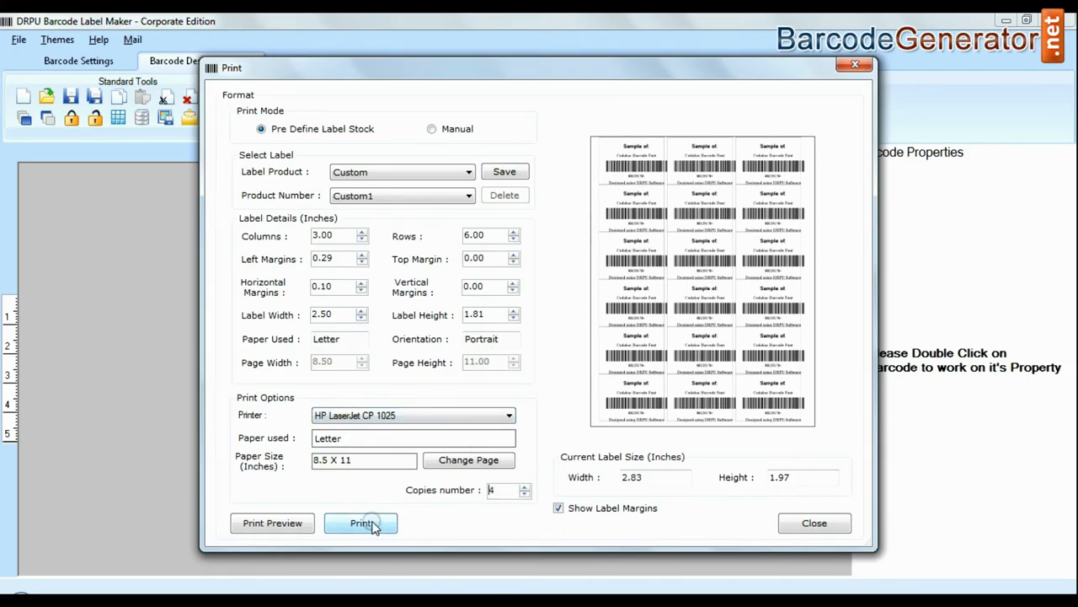
# - Print the label sheet, then switch to manual print mode with 2 copies
pyautogui.click(431, 128)
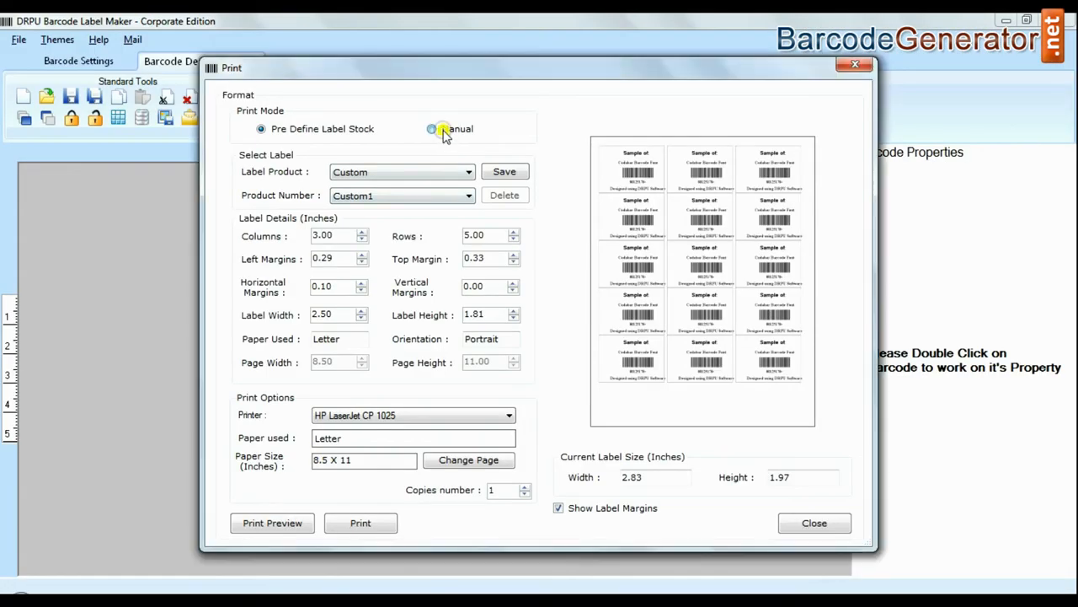
pyautogui.click(431, 128)
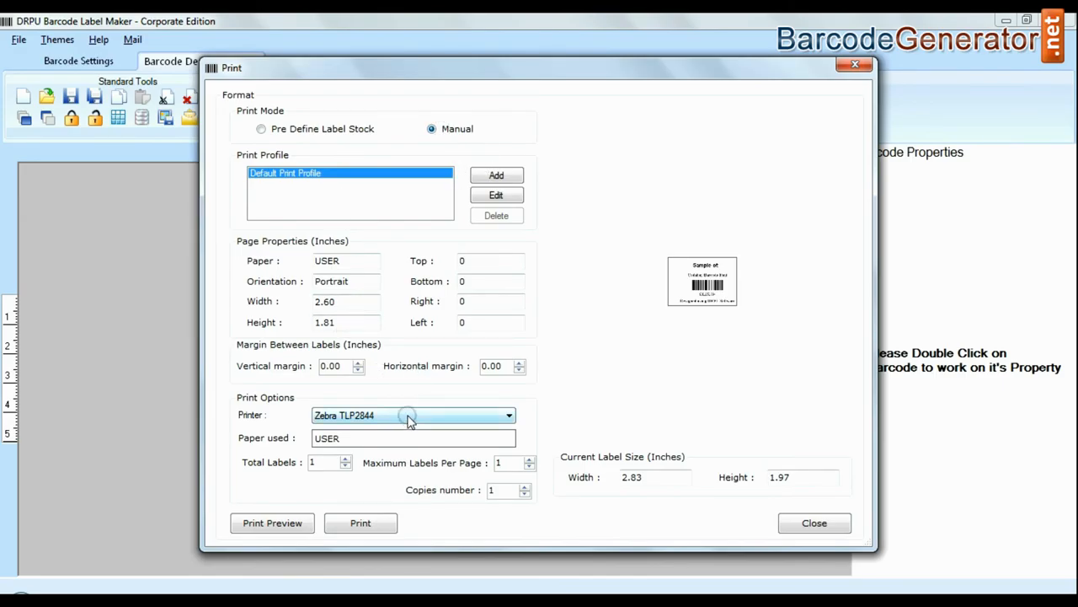
pyautogui.click(526, 485)
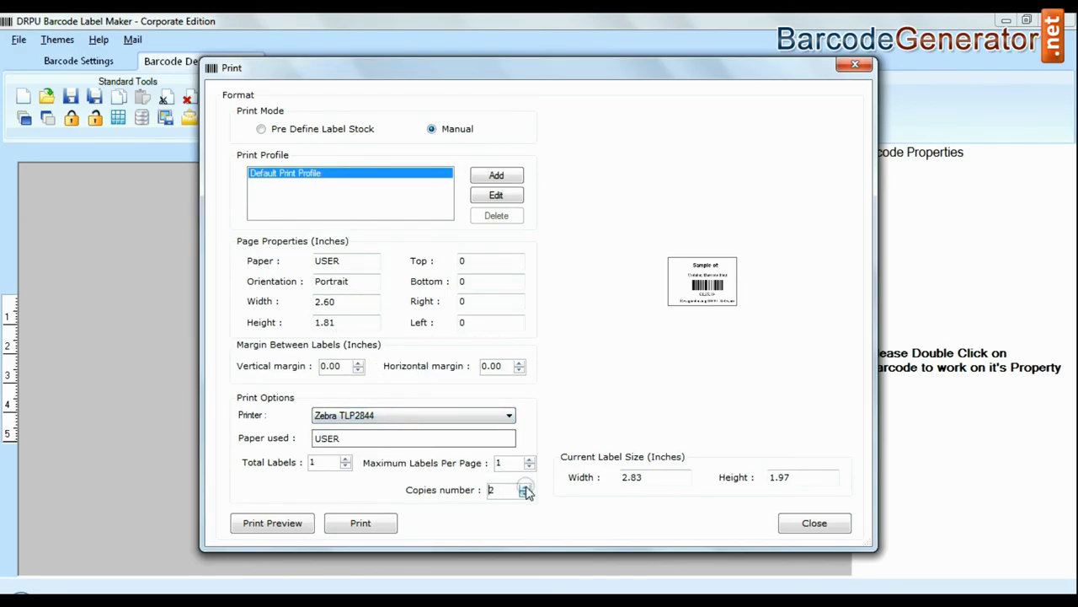